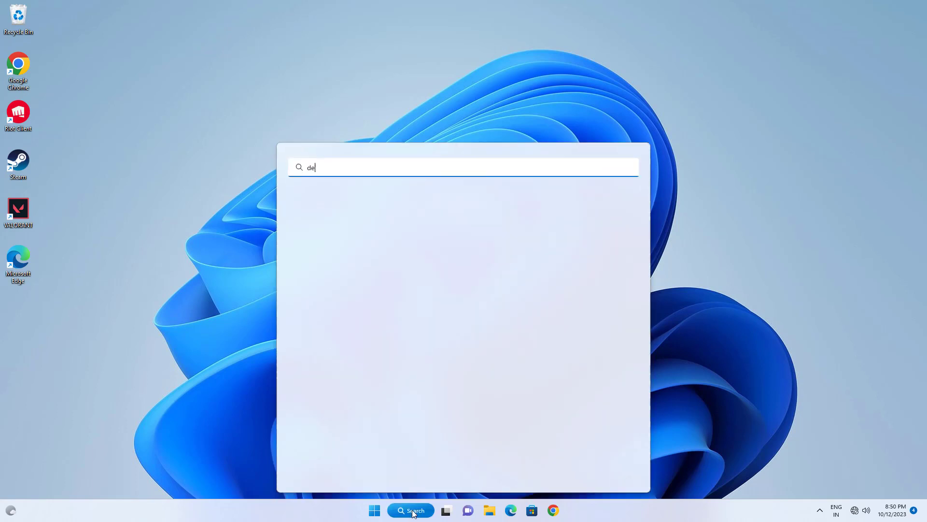
Step: Open Device Manager via search and auto-update the VMware SVGA 3D driver (best already installed)
text(vice Manager)
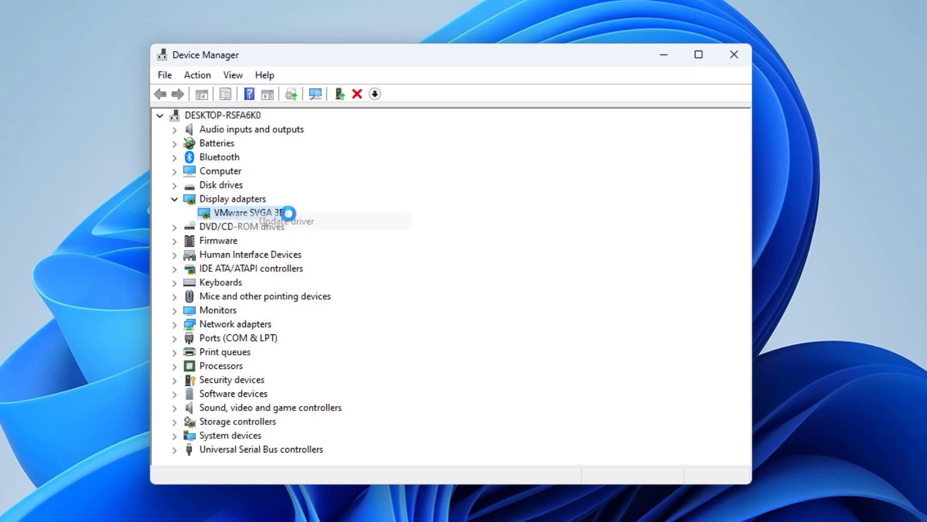
click(286, 220)
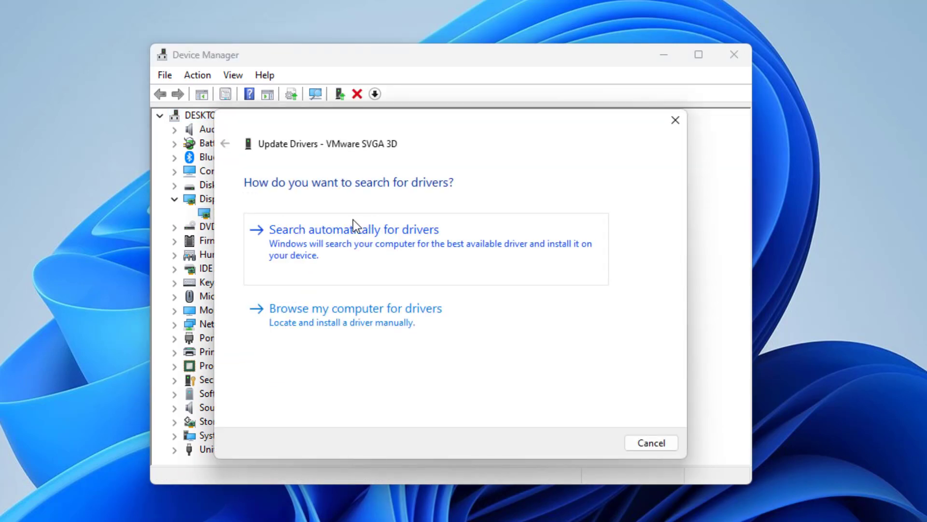
click(353, 229)
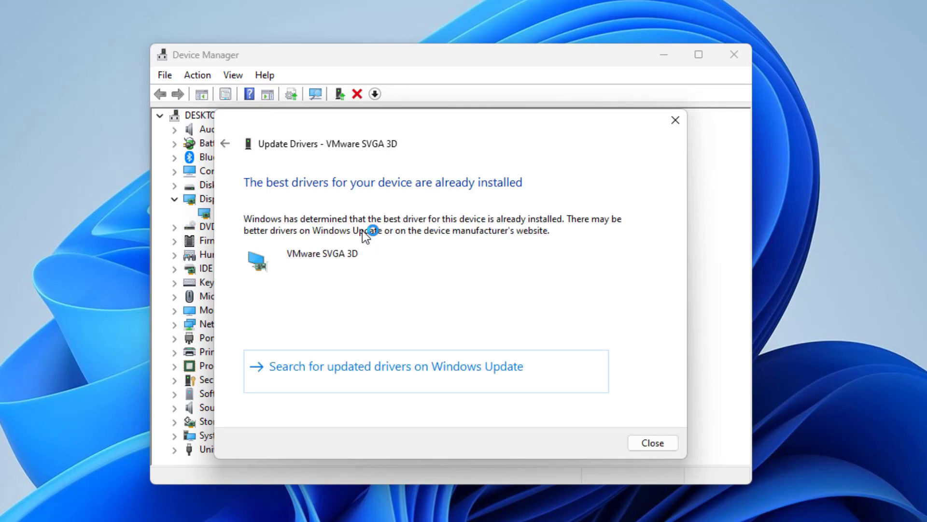
click(652, 443)
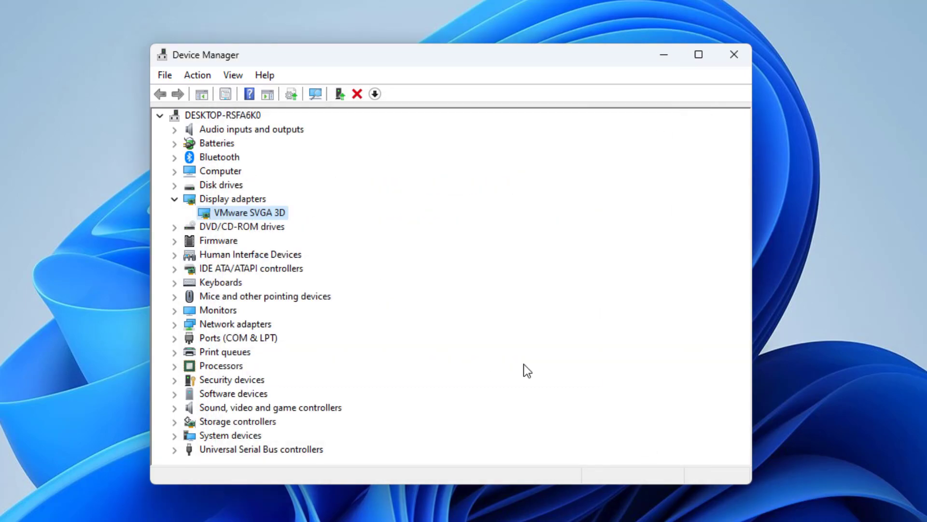
Step: Uninstall the VMware SVGA 3D display adapter and confirm the removal
right_click(248, 212)
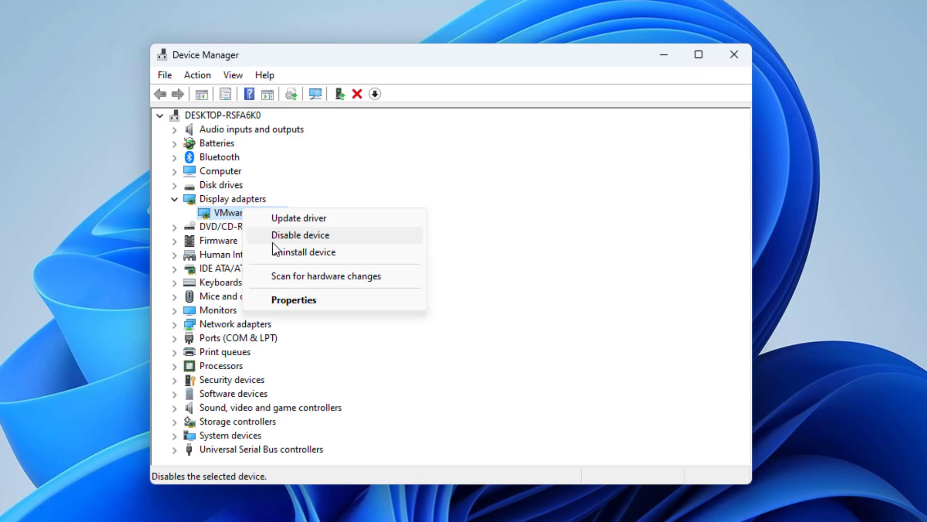
click(303, 252)
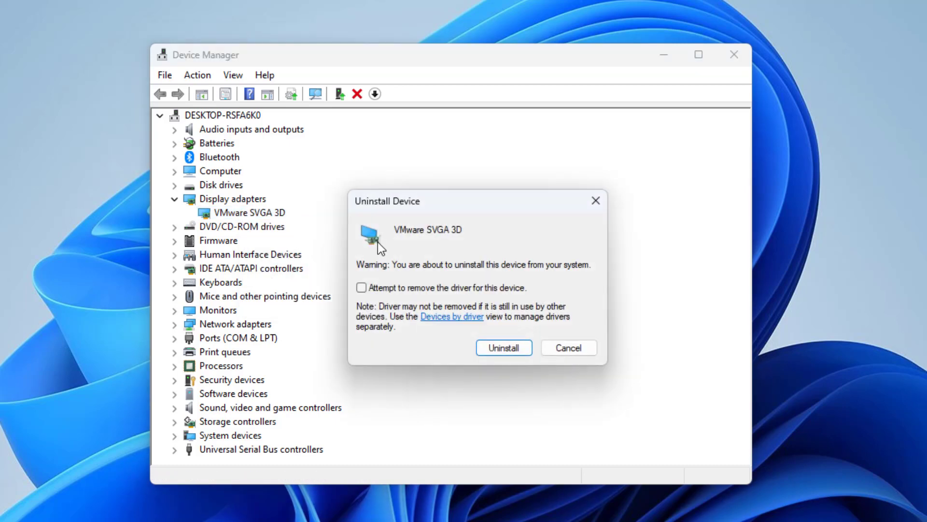
click(504, 347)
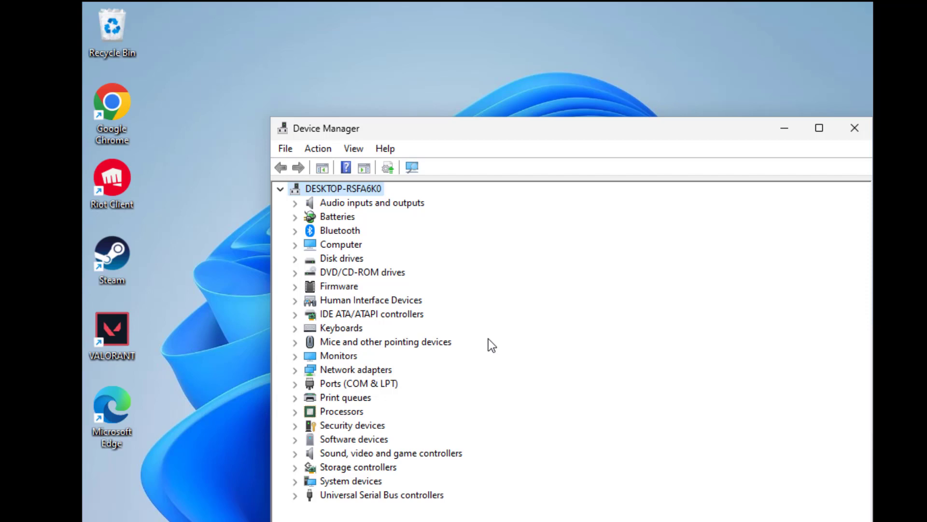
mouse_move(412, 167)
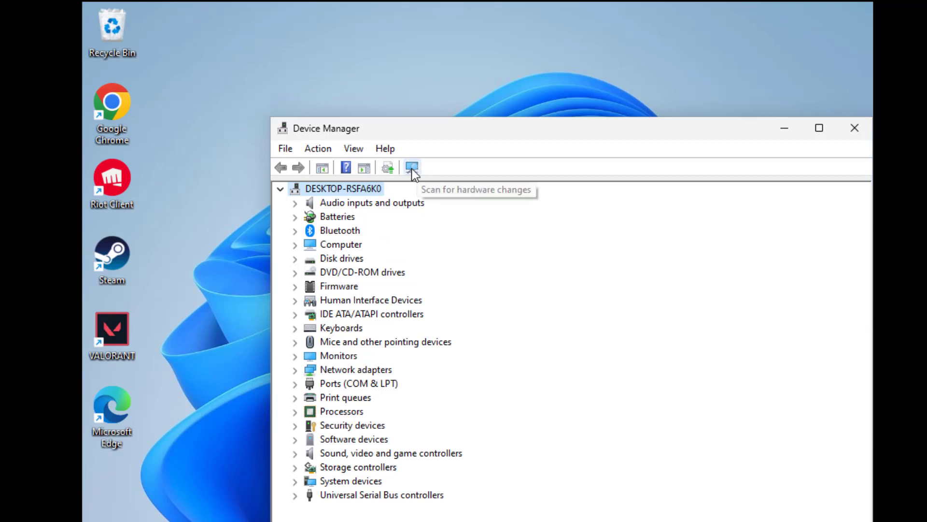
Step: Scan for hardware changes to restore VMware SVGA 3D, then close Device Manager
click(413, 167)
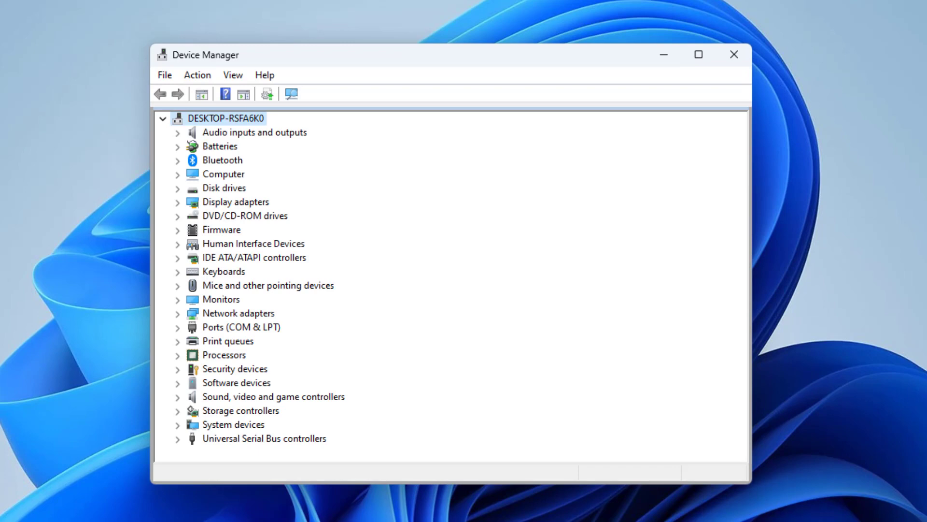
click(176, 202)
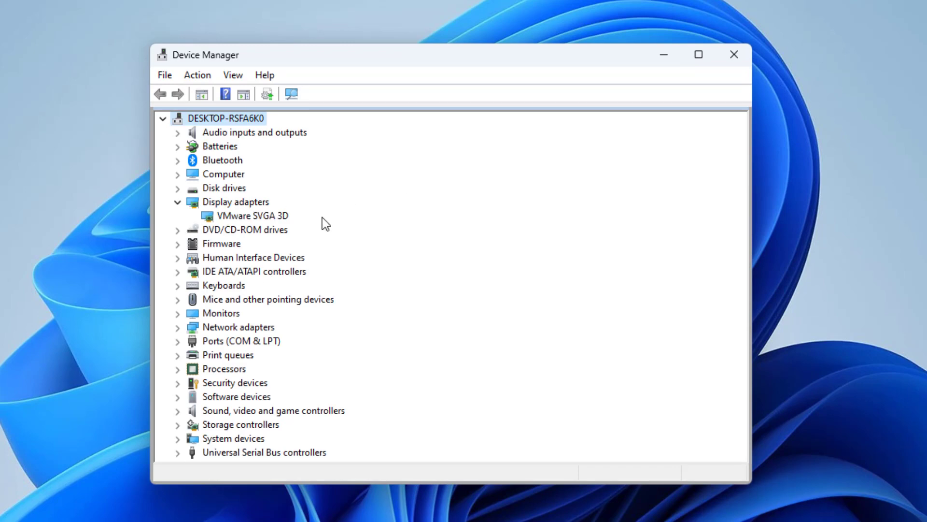
mouse_move(644, 60)
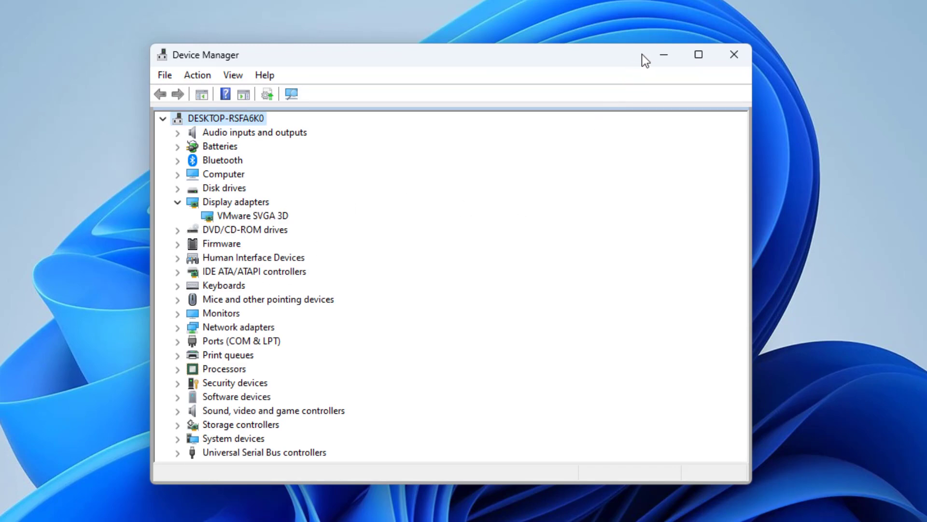
click(362, 510)
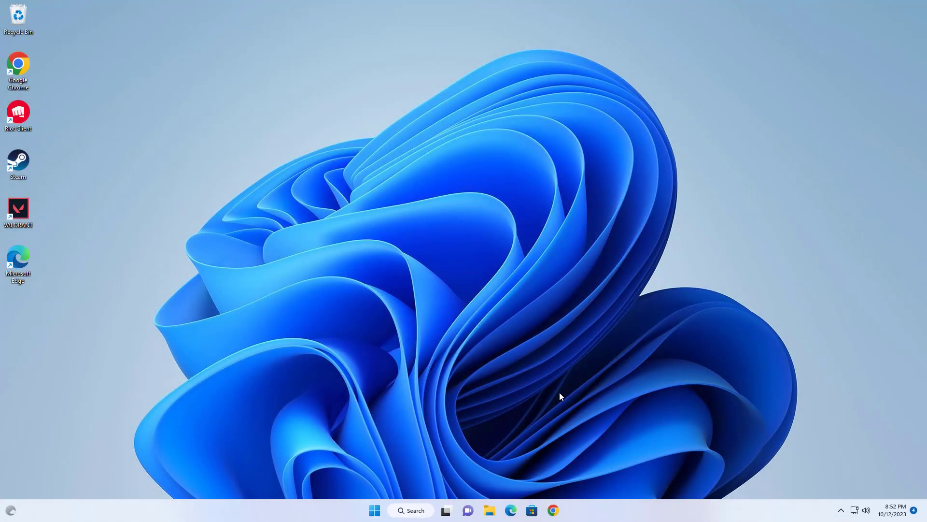
Step: Search 'services' and launch the Services console
click(411, 510)
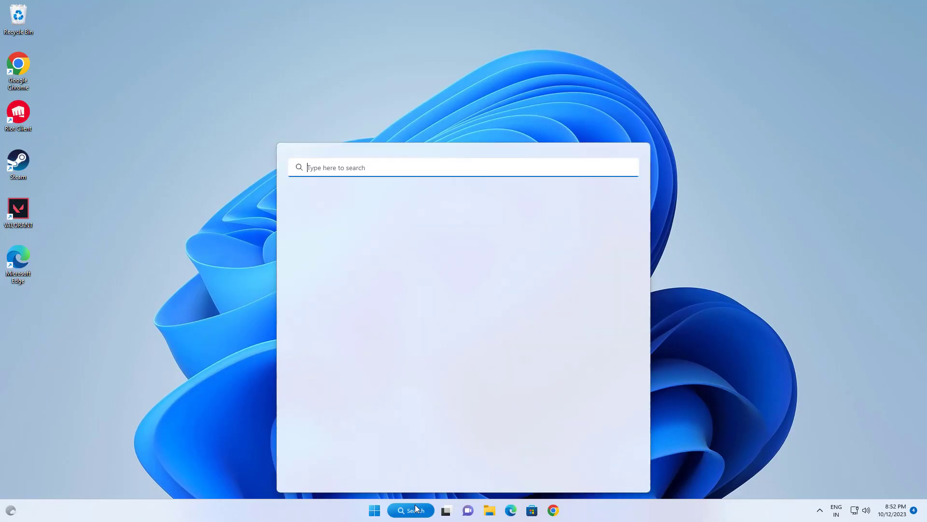
text(services)
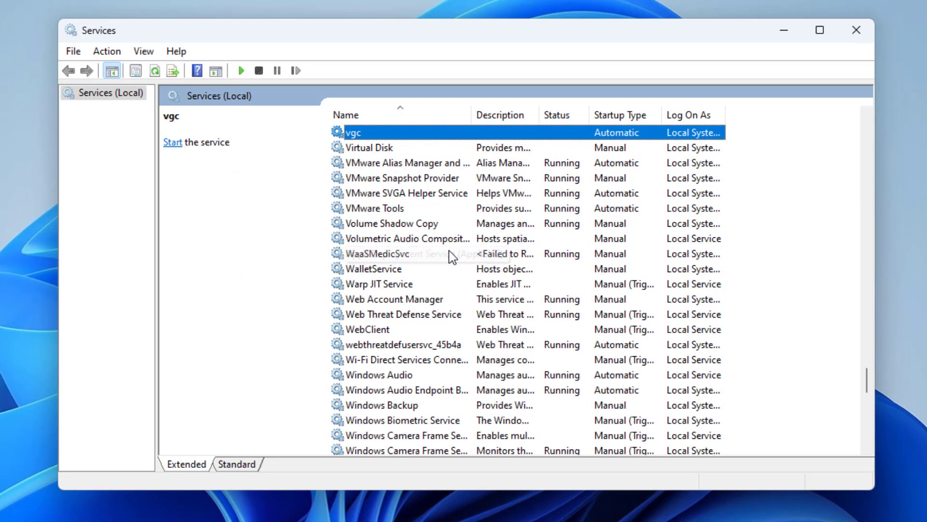
Step: In vgc properties start the service and apply Automatic startup, then close Services
scroll(up, 3)
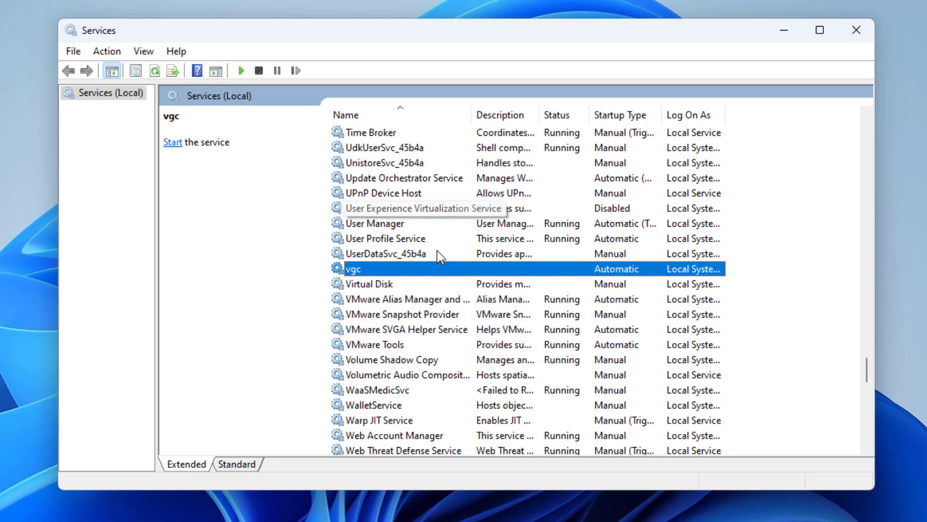
right_click(352, 269)
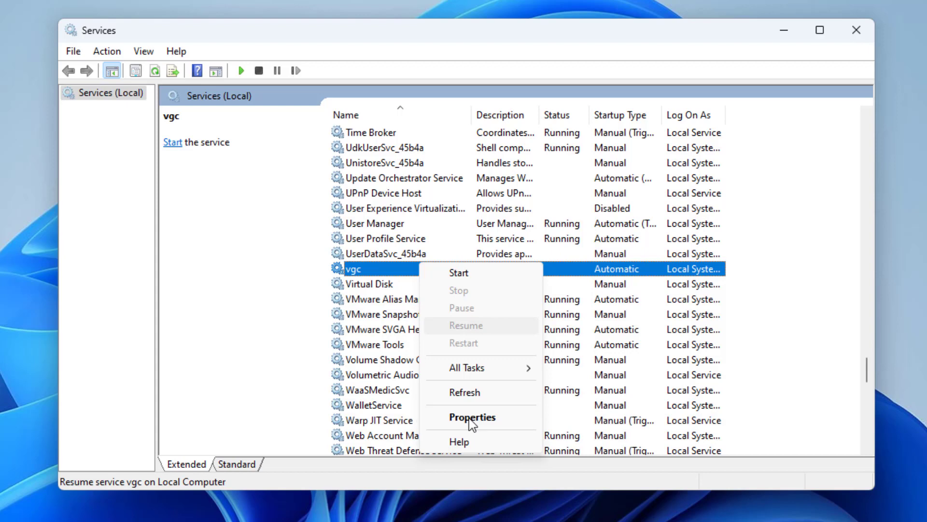
click(472, 417)
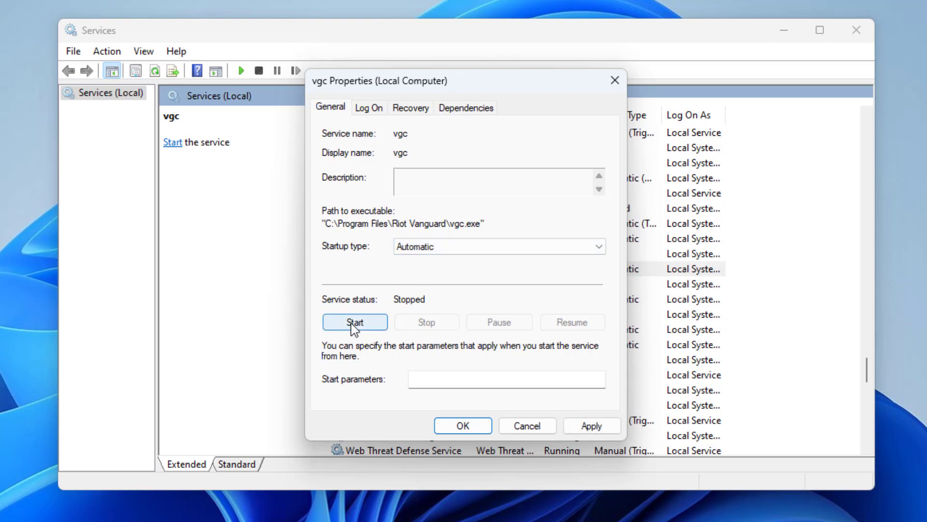
click(355, 322)
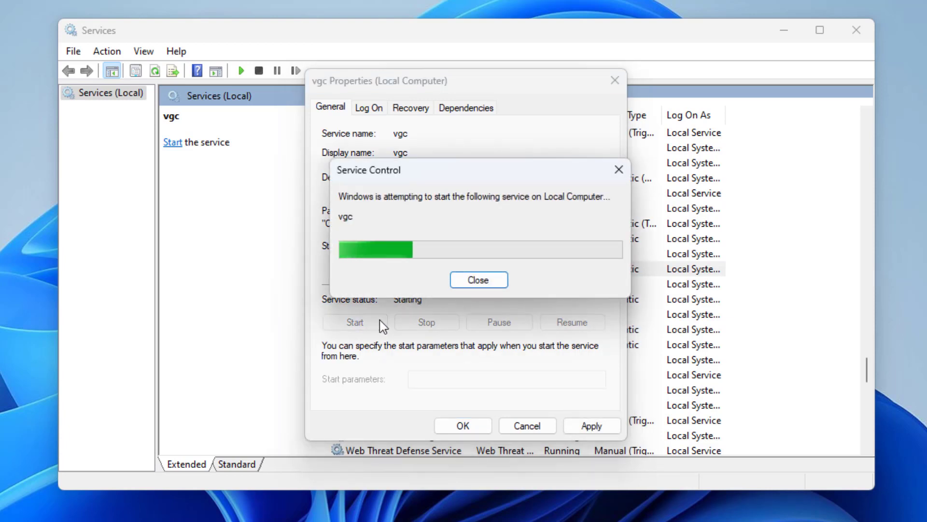
click(478, 280)
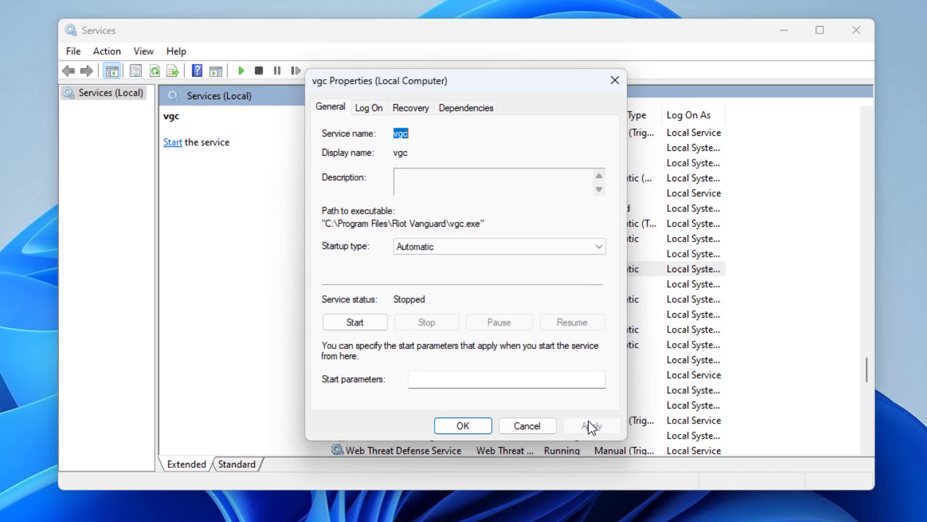
click(463, 425)
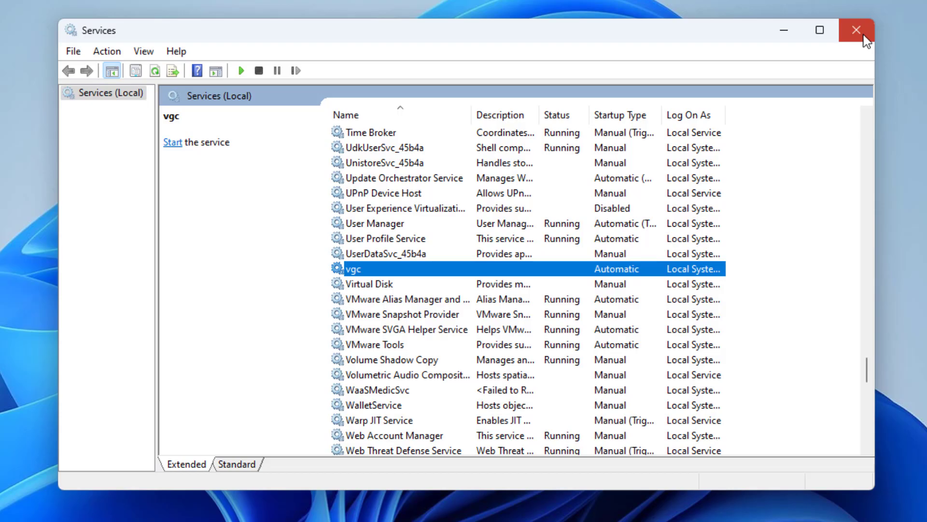
click(855, 30)
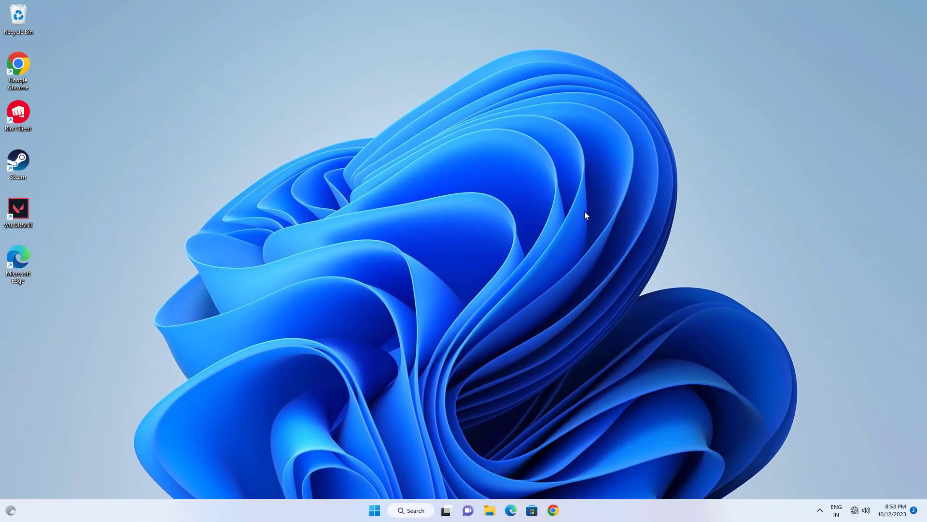
Step: Search 'cmd' and run Command Prompt as administrator, approving the UAC prompt
click(410, 510)
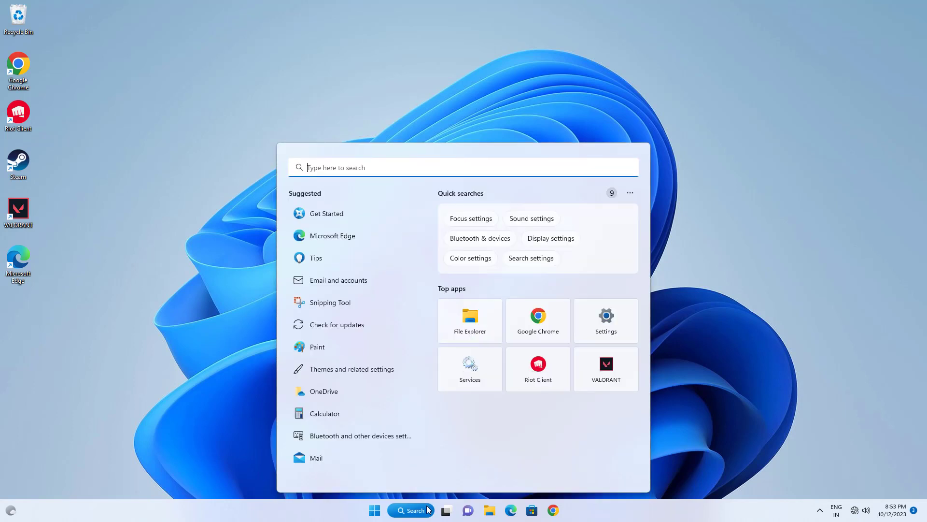
text(cmd)
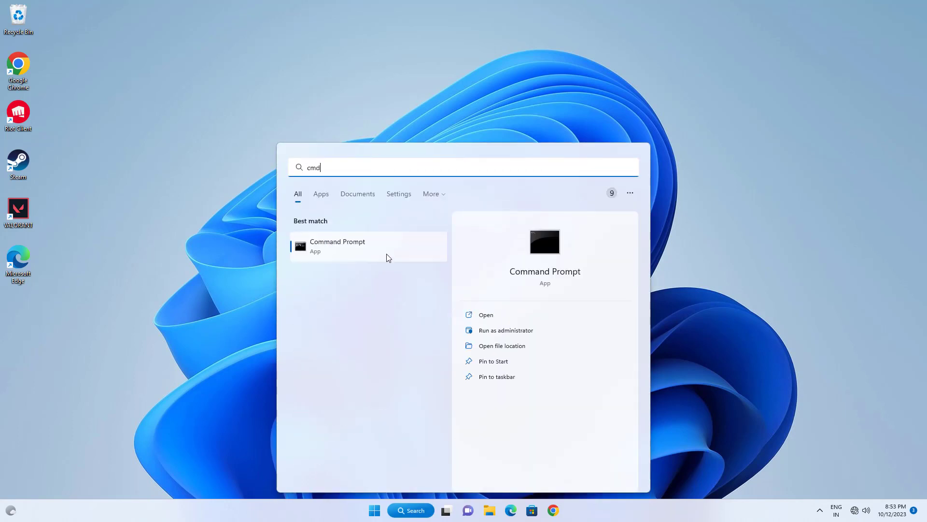
right_click(337, 246)
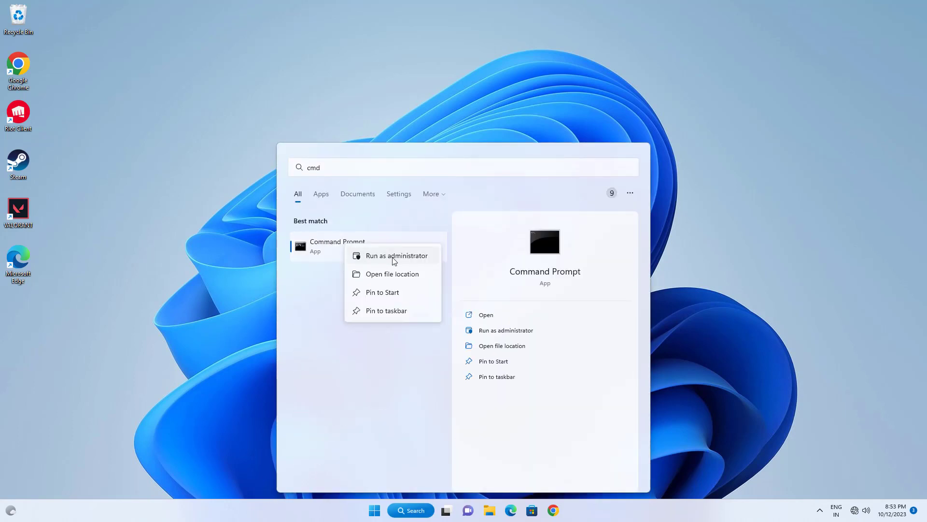
click(397, 255)
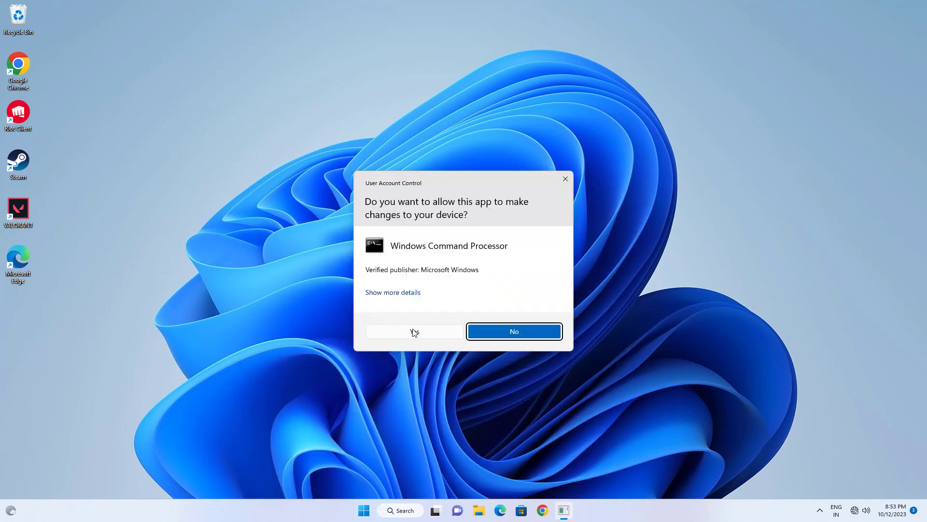
click(413, 332)
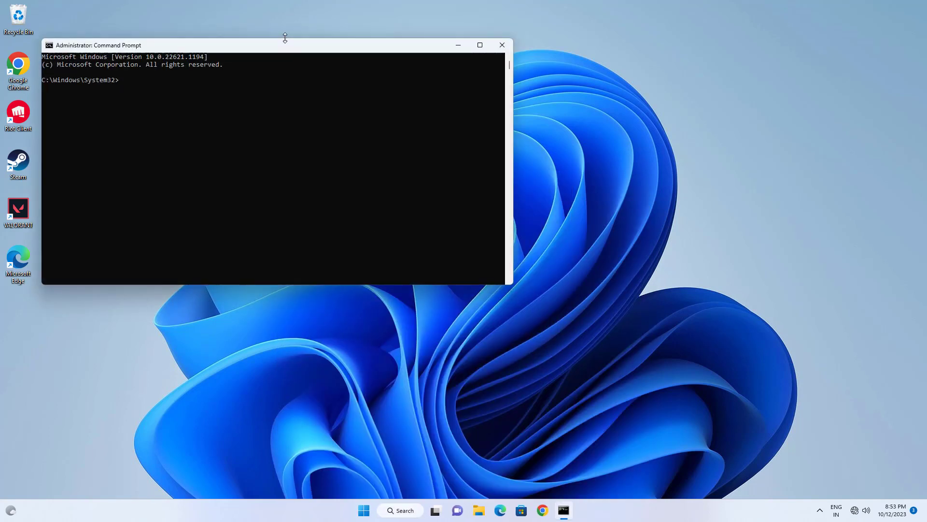
Step: Run ipconfig /flushdns to flush the DNS resolver cache
drag(98, 45, 285, 127)
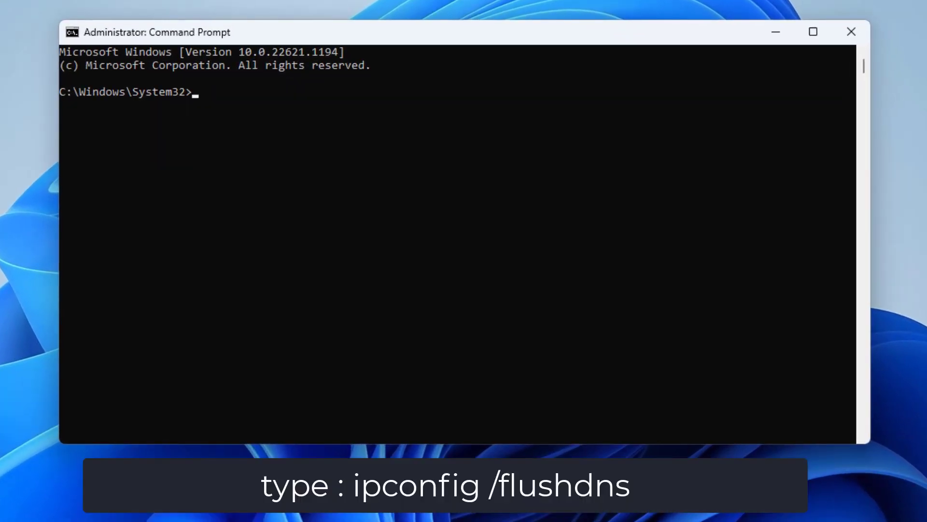
text(ipco)
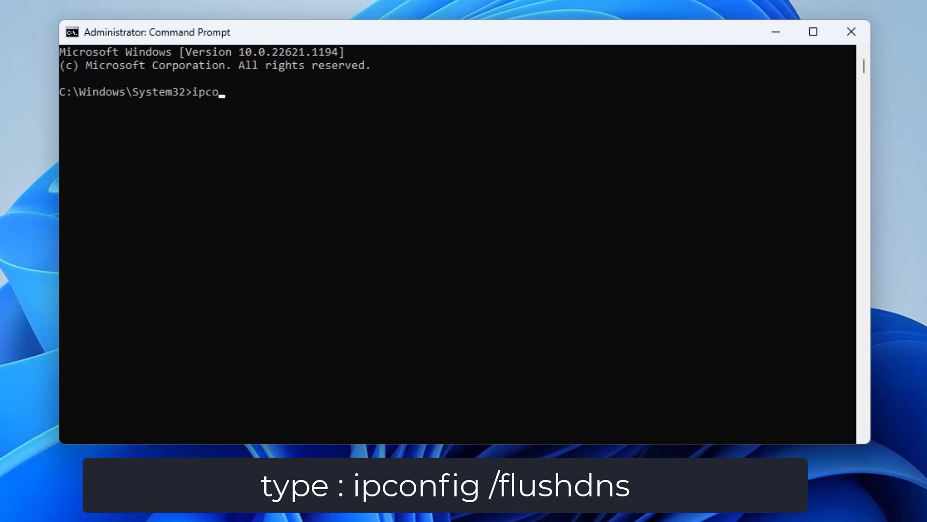
text(nfig)
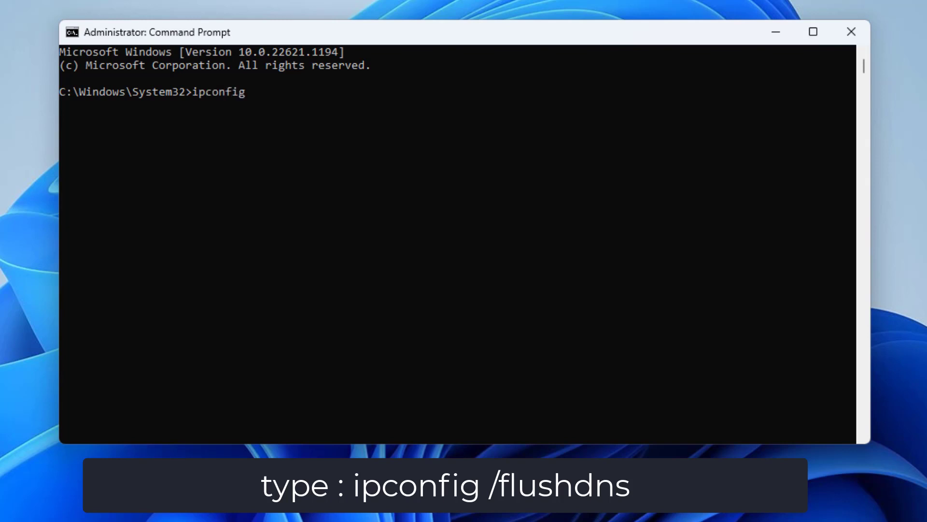
text(/)
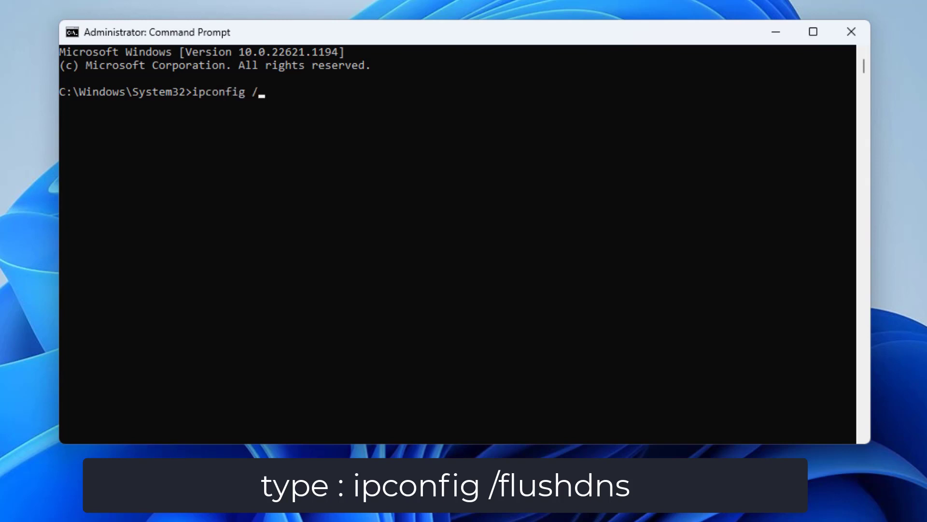
text(flus)
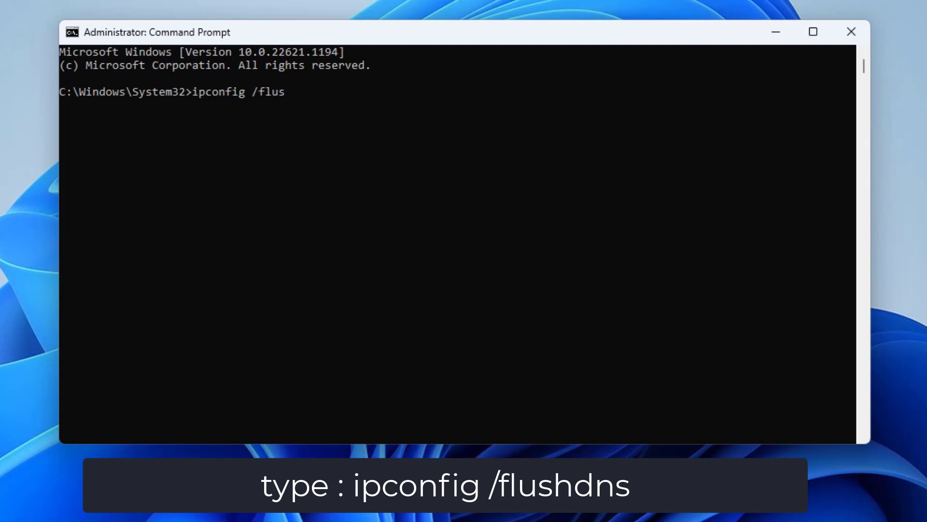
text(hdns)
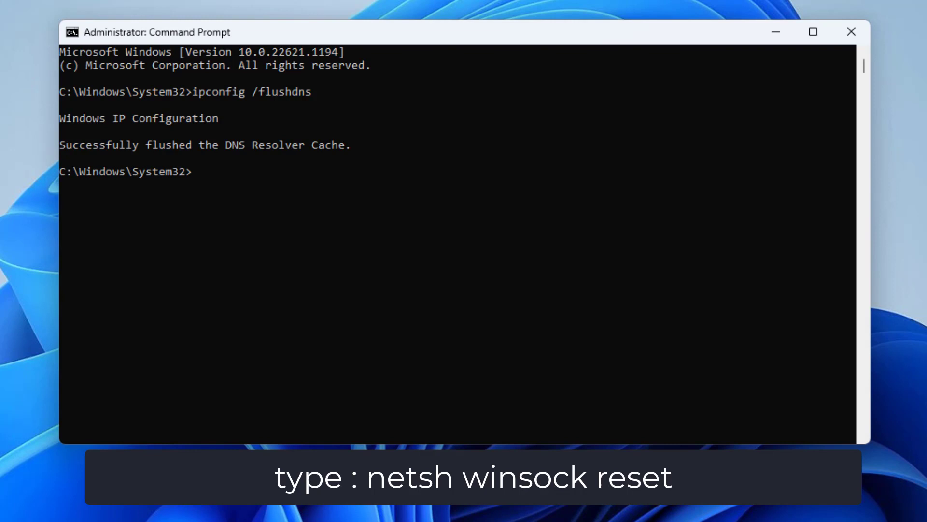
Step: Run netsh winsock reset, exit the prompt, and bring up the Start menu
text(netsh wi)
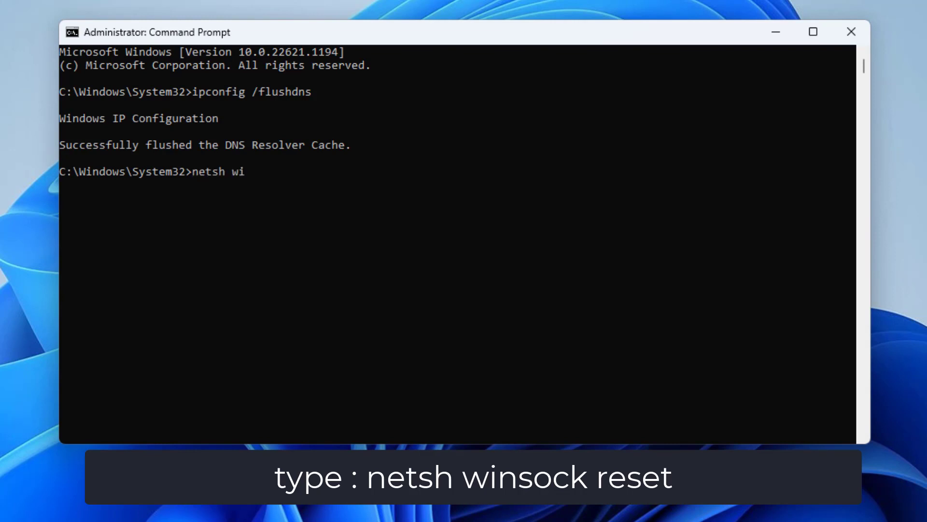
text(nsock r)
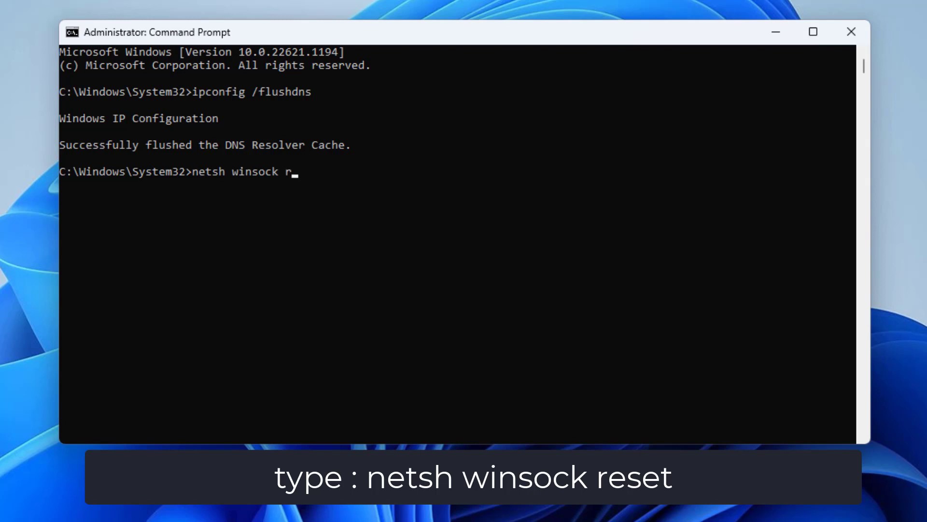
text(eset)
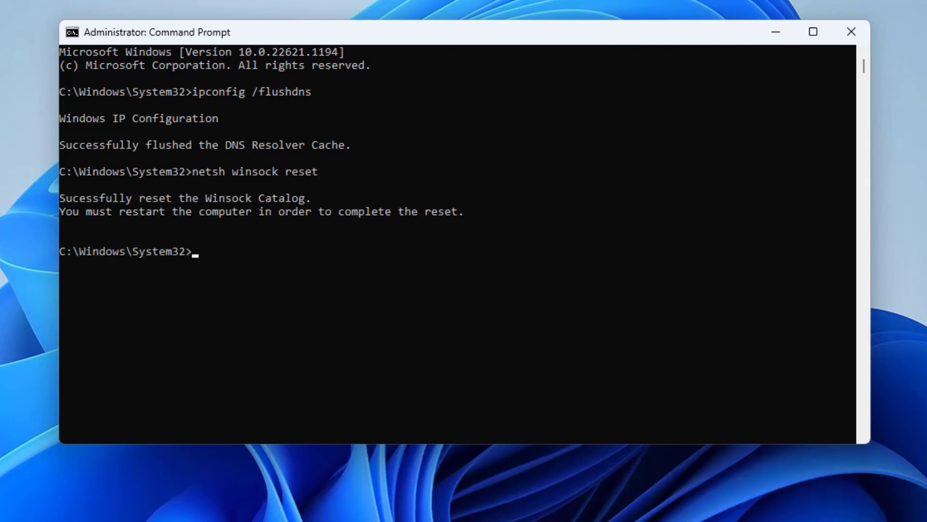
mouse_move(153, 223)
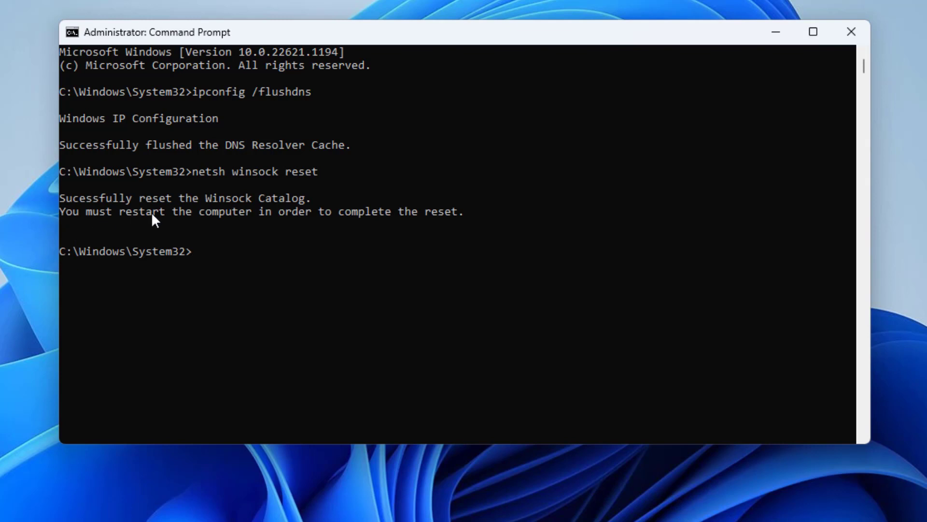
text(e)
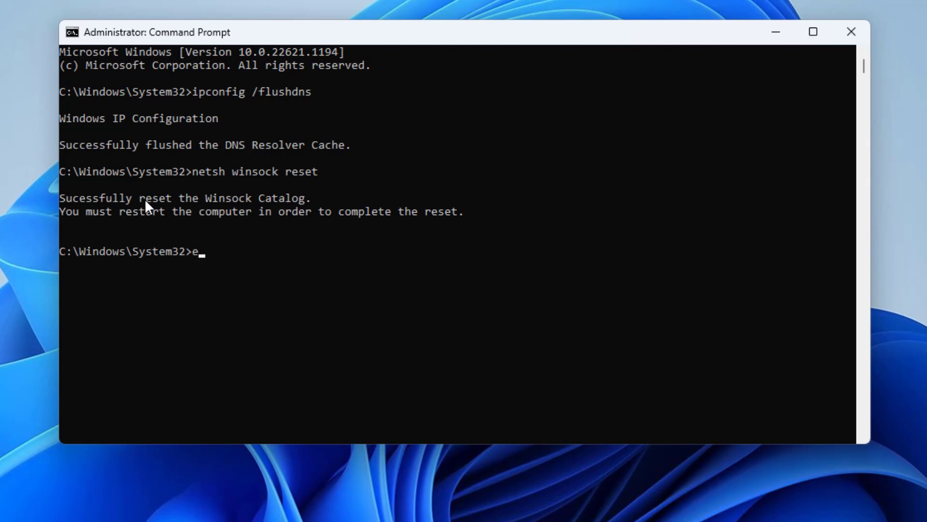
click(372, 510)
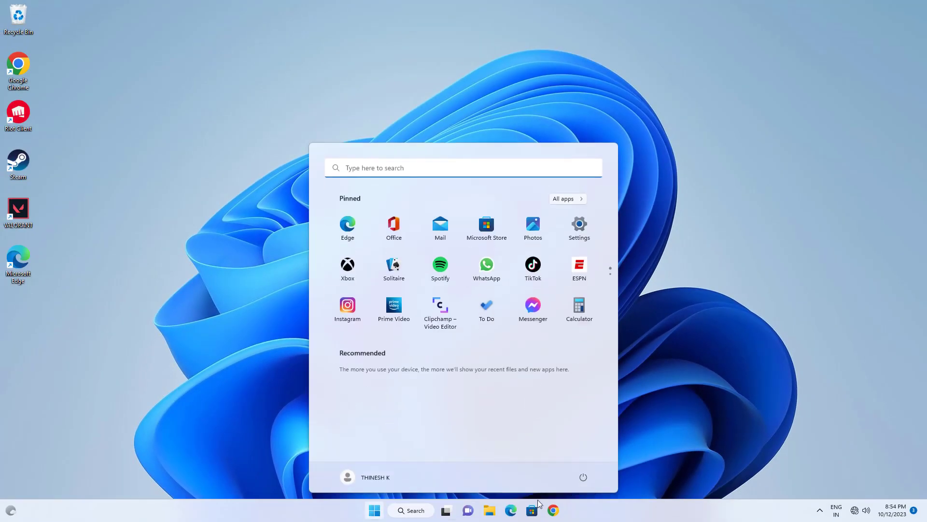